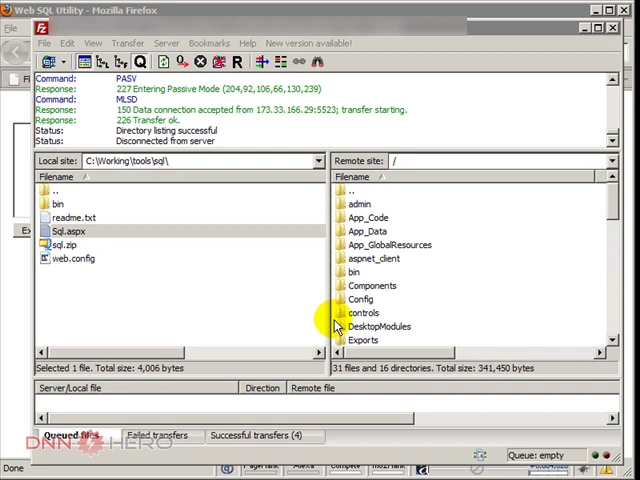
pyautogui.moveTo(368, 272)
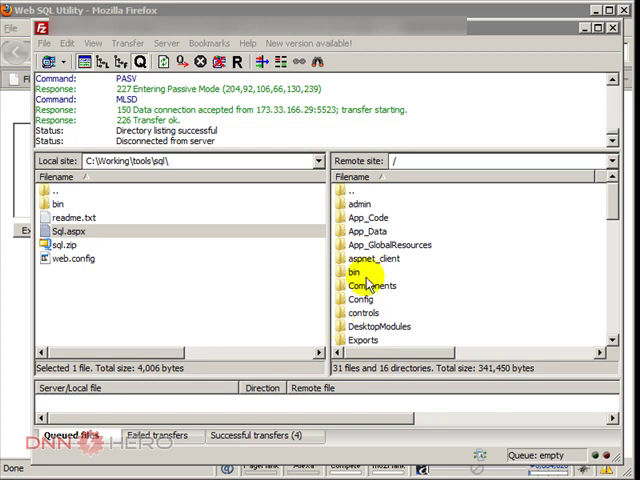
# Review the App_Code, Components and aspnet_client folders on the server
pyautogui.click(364, 216)
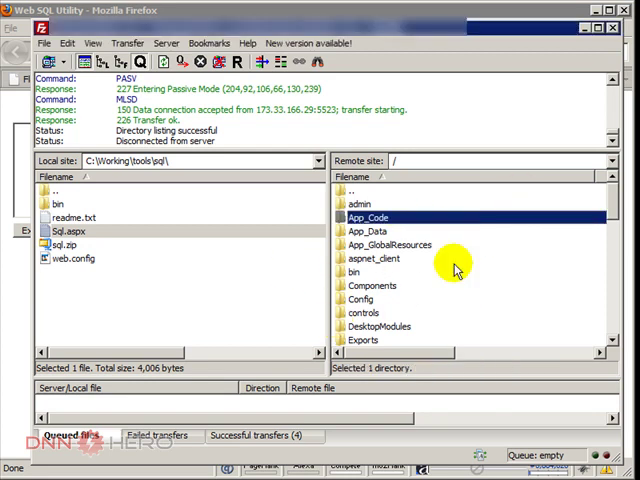
pyautogui.moveTo(256, 40)
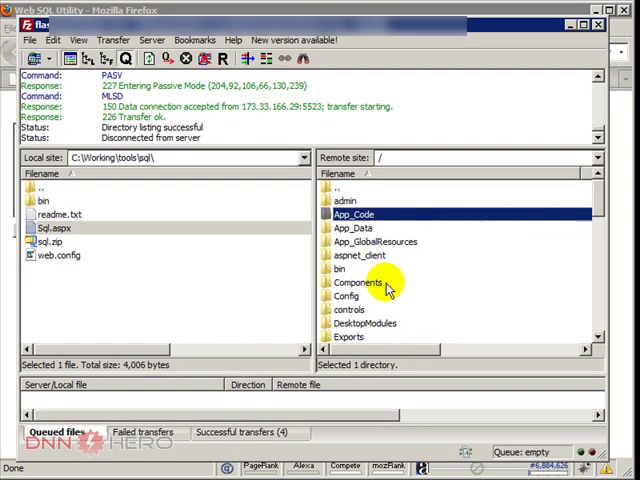
pyautogui.click(356, 282)
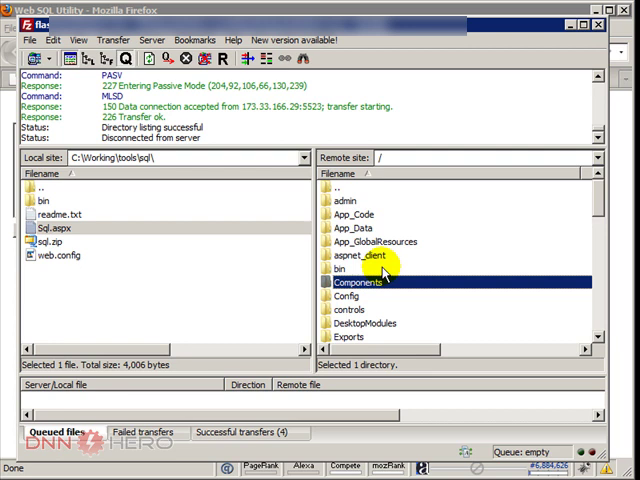
pyautogui.click(340, 268)
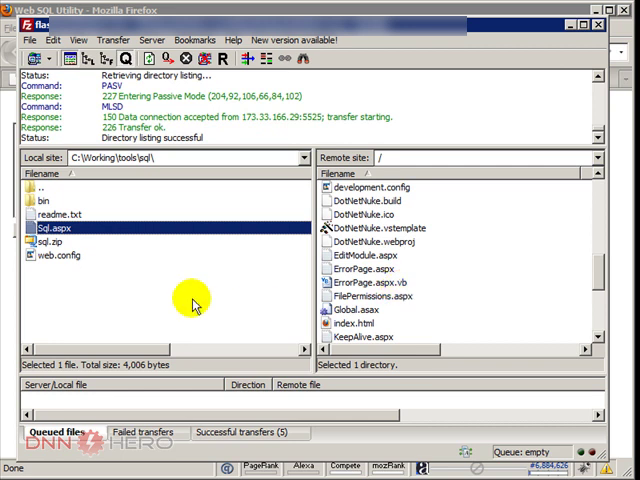
pyautogui.moveTo(118, 244)
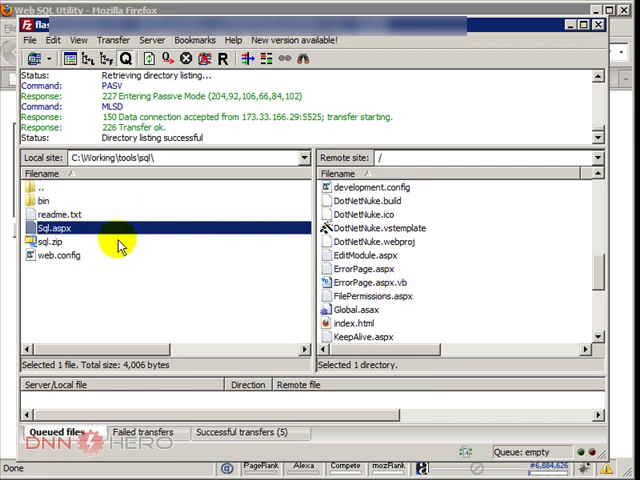
# Open the server's bin folder so the Sql.aspx utility page can be loaded
pyautogui.click(376, 282)
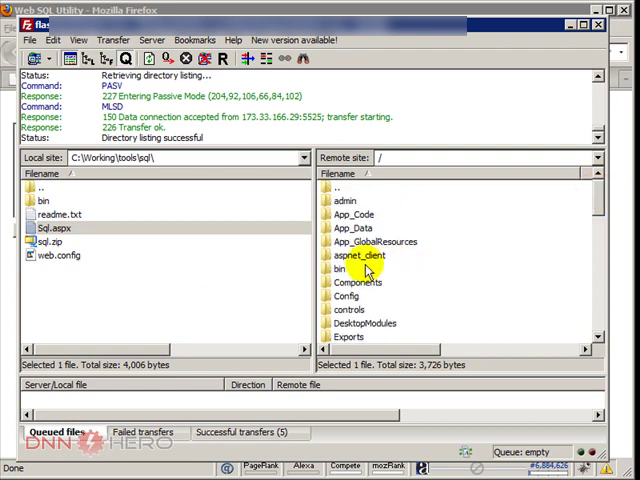
pyautogui.doubleClick(342, 268)
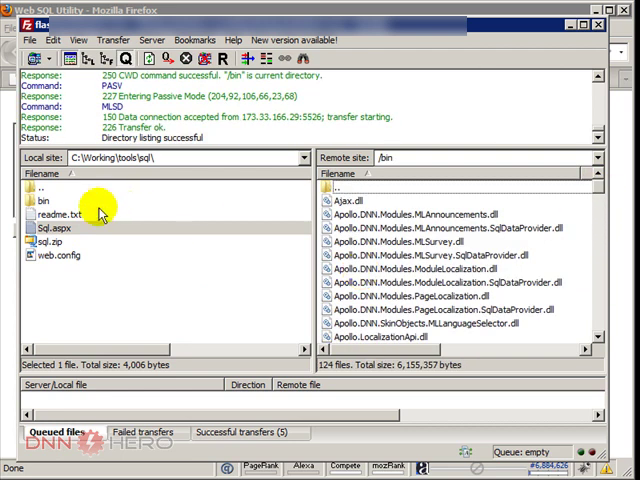
pyautogui.doubleClick(44, 200)
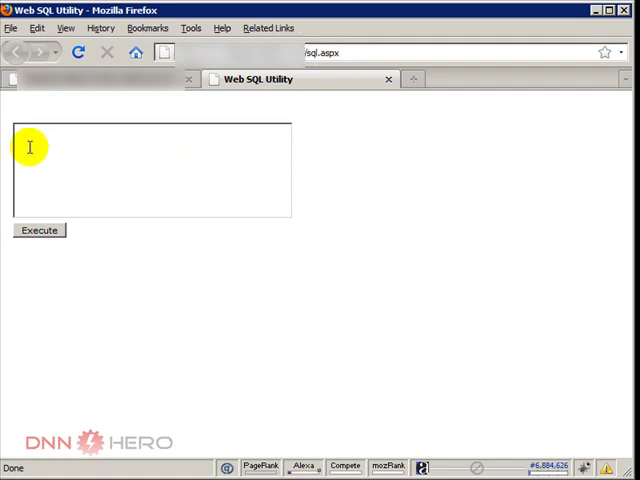
pyautogui.moveTo(38, 250)
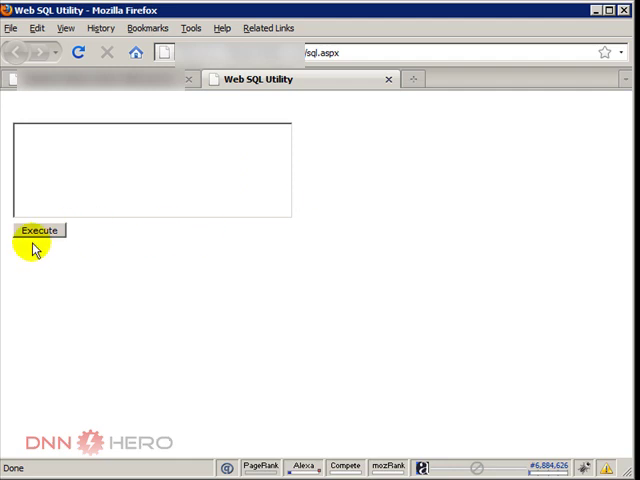
pyautogui.moveTo(200, 276)
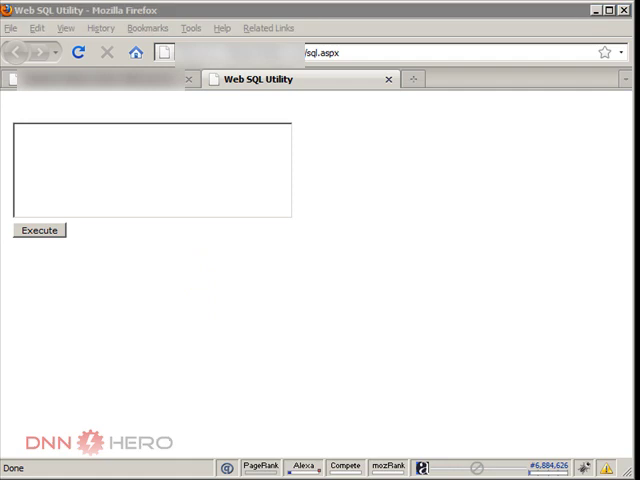
# Enter a SELECT of UserId, Email and CreateDate from aspnet_Membership ordered by CreateDate
pyautogui.click(36, 176)
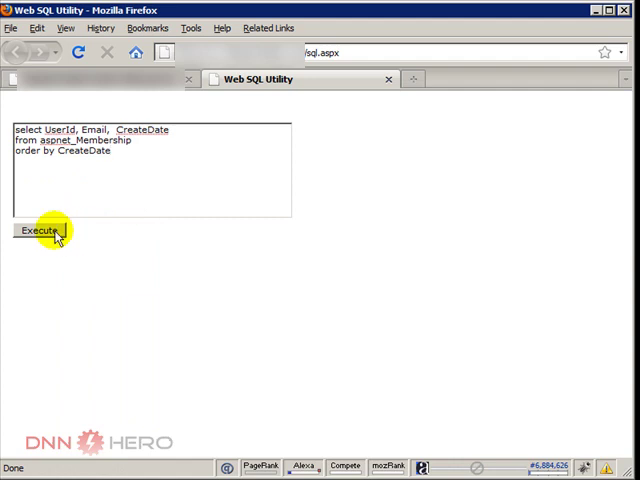
# Execute the membership listing query to return the accounts ordered by creation date
pyautogui.click(40, 228)
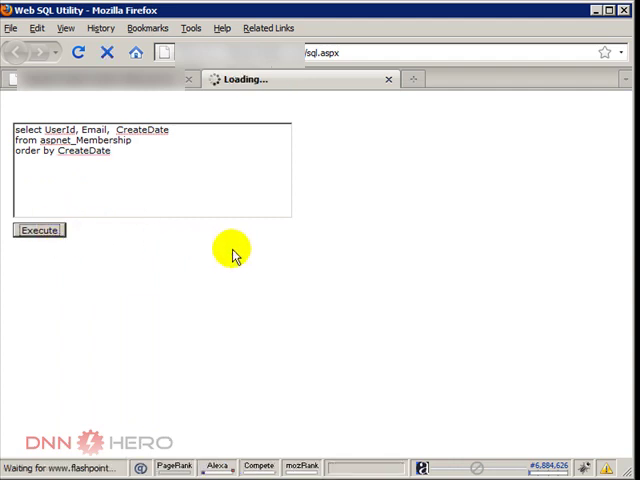
pyautogui.click(38, 230)
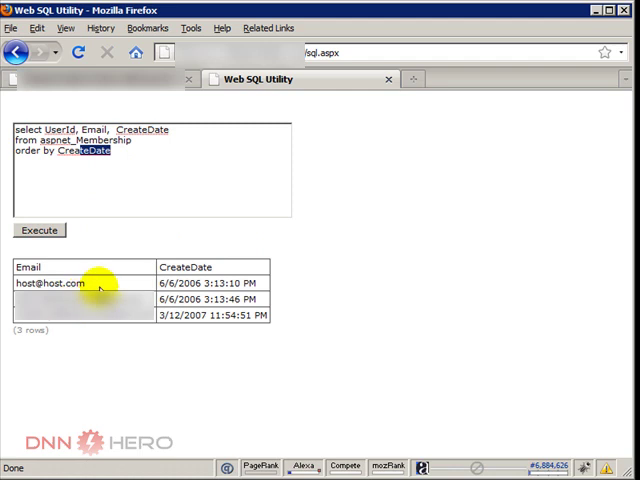
pyautogui.moveTo(104, 324)
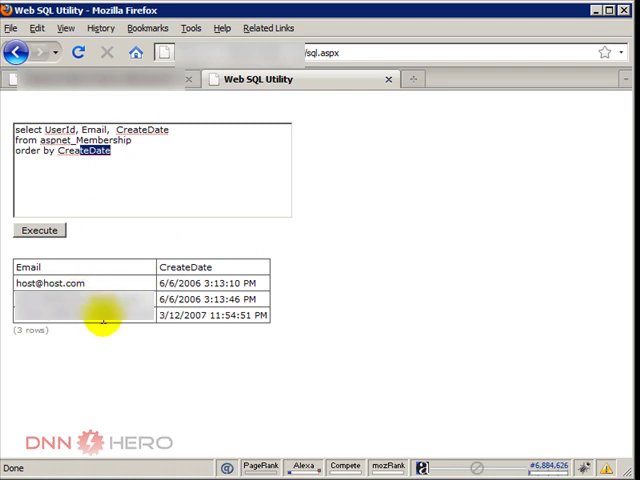
pyautogui.doubleClick(60, 284)
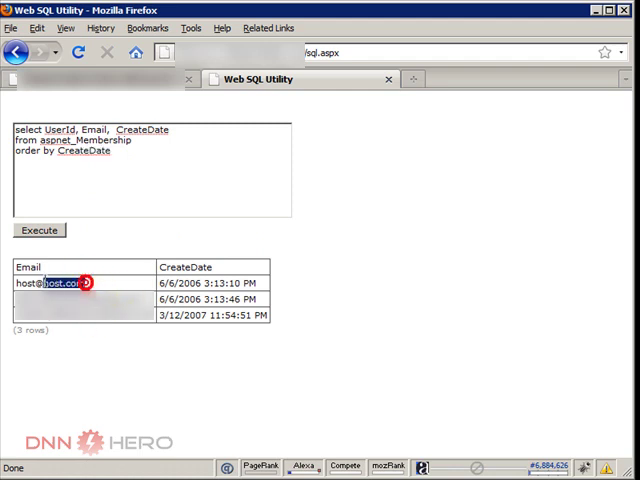
pyautogui.doubleClick(44, 284)
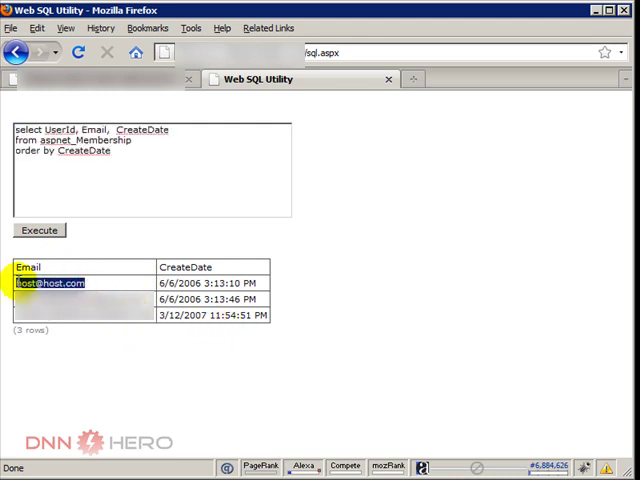
pyautogui.click(92, 156)
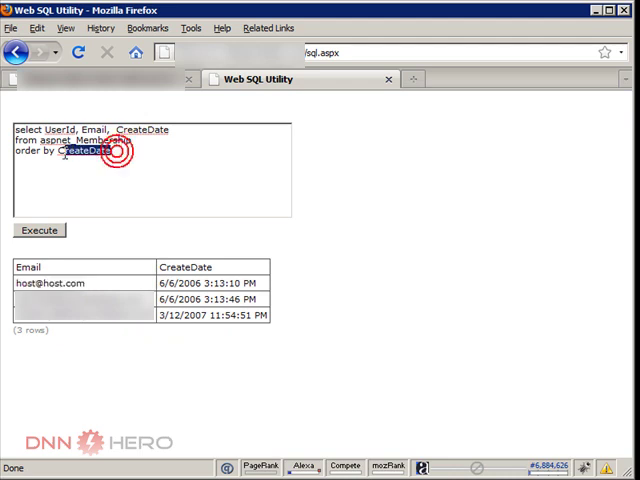
pyautogui.doubleClick(86, 150)
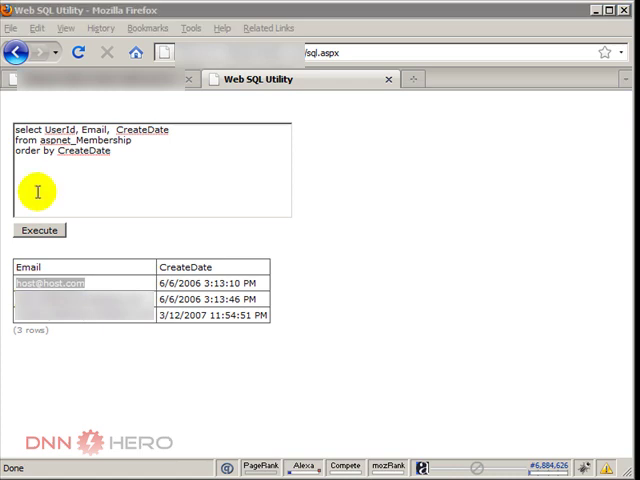
pyautogui.write('update aspnet_Membership')
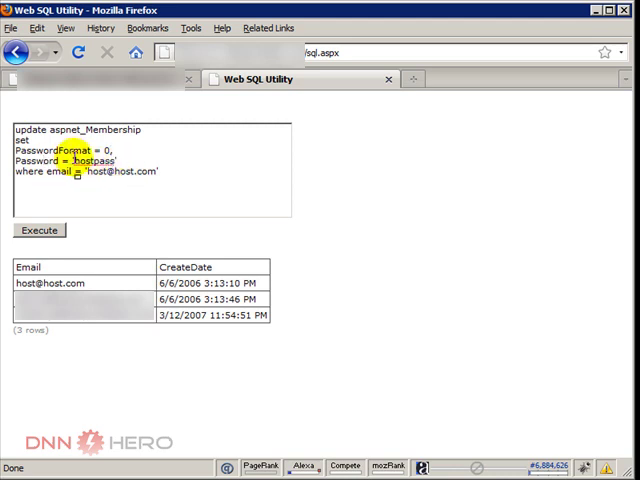
pyautogui.doubleClick(92, 160)
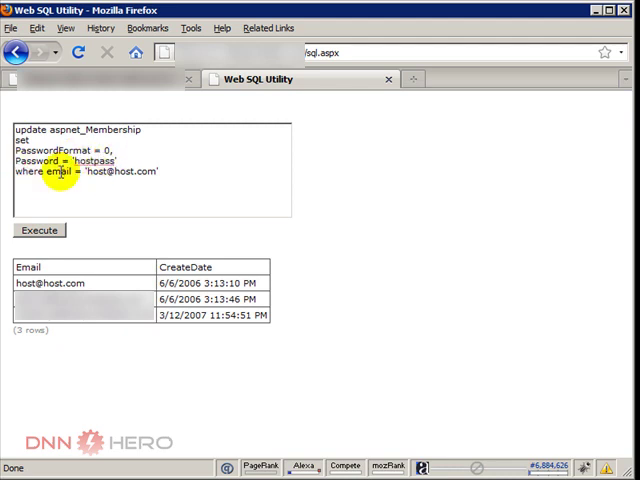
pyautogui.doubleClick(58, 170)
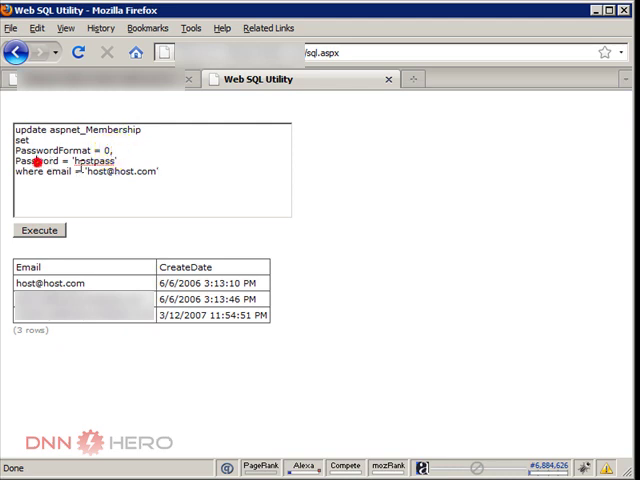
pyautogui.doubleClick(88, 160)
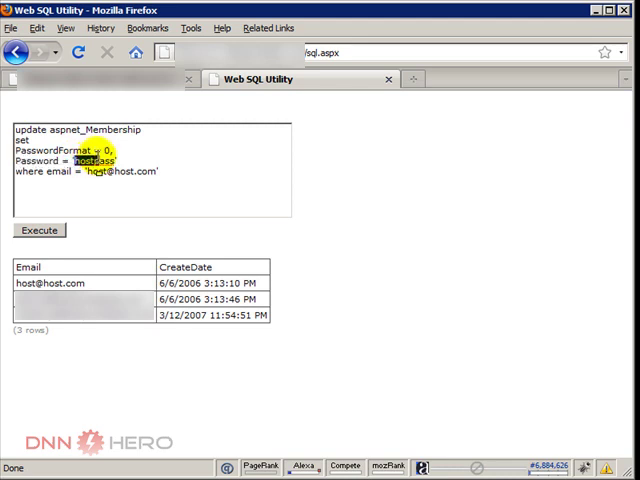
pyautogui.click(138, 188)
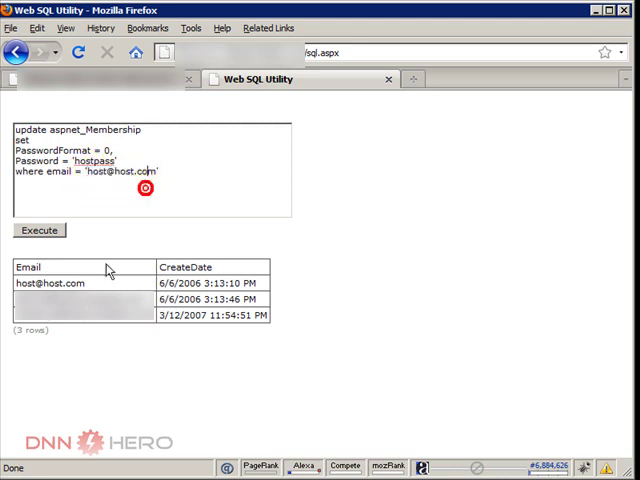
pyautogui.moveTo(184, 208)
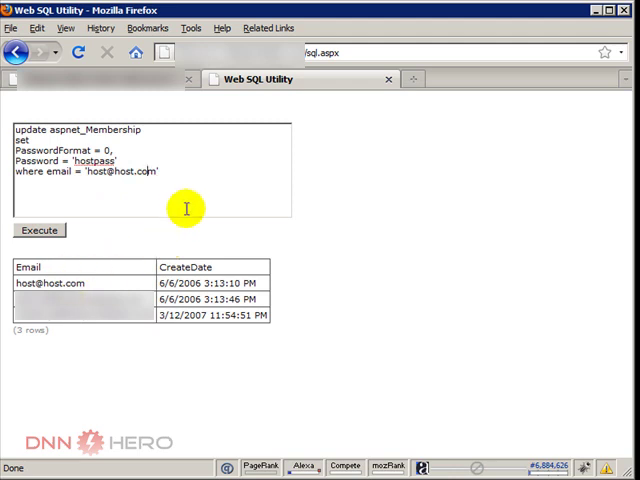
pyautogui.moveTo(184, 192)
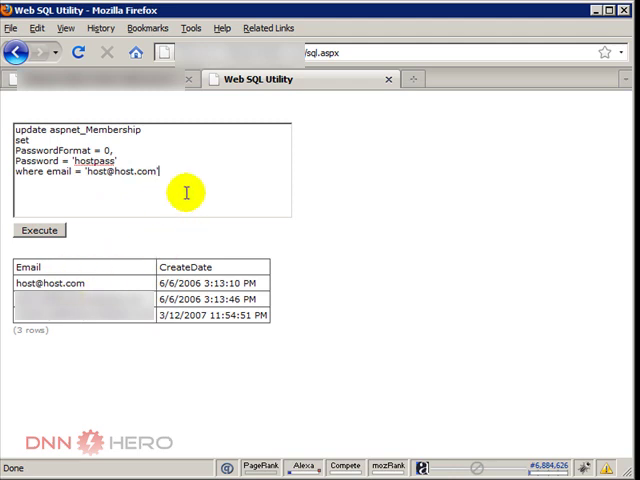
pyautogui.click(38, 230)
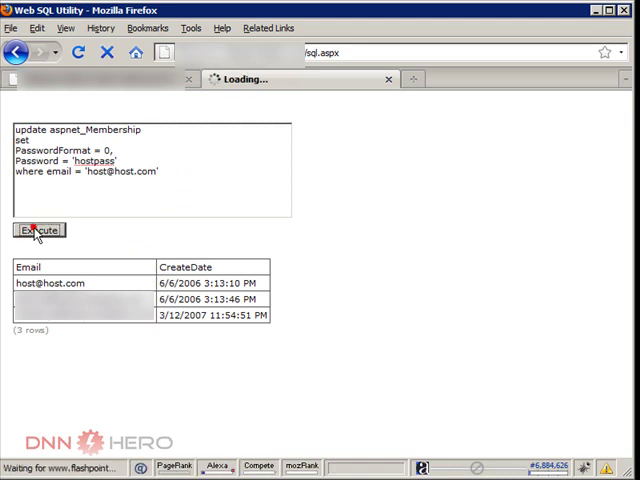
pyautogui.click(40, 230)
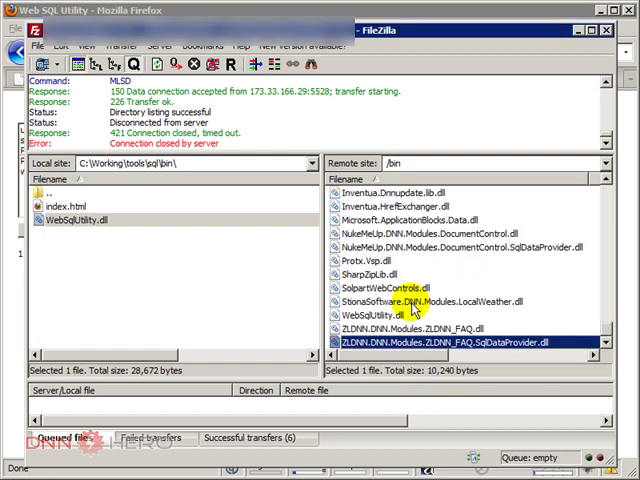
# Delete WebSqlUtility.dll from the server's bin folder and confirm the deletion
pyautogui.click(380, 316)
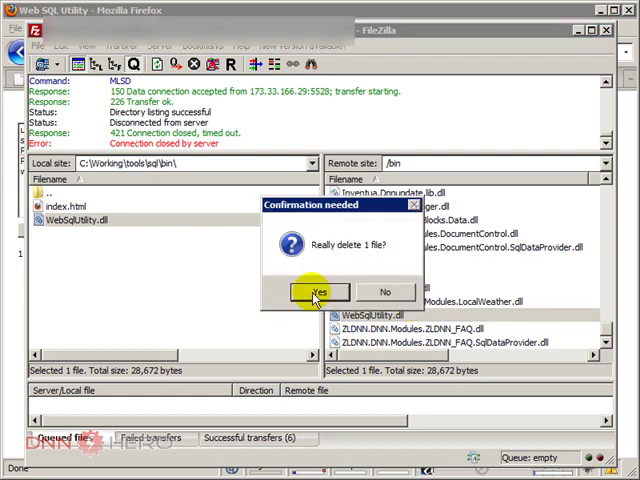
pyautogui.click(316, 292)
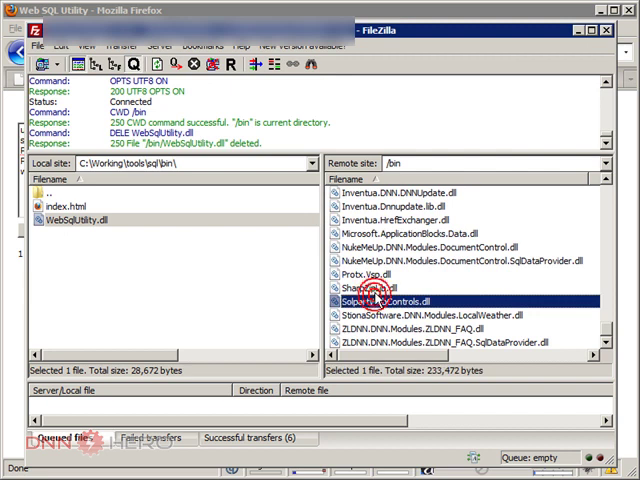